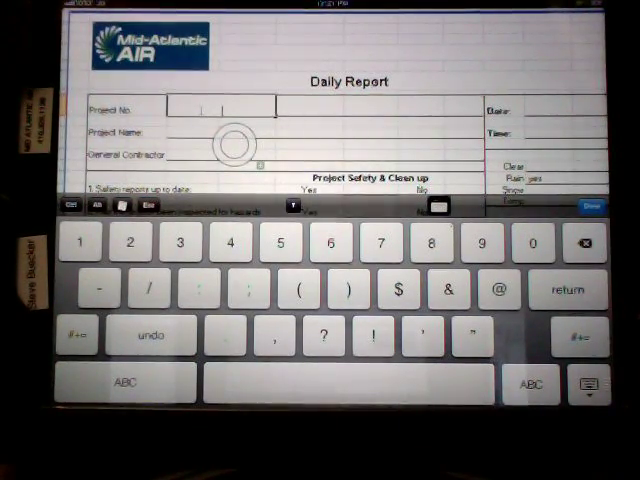
type("1234")
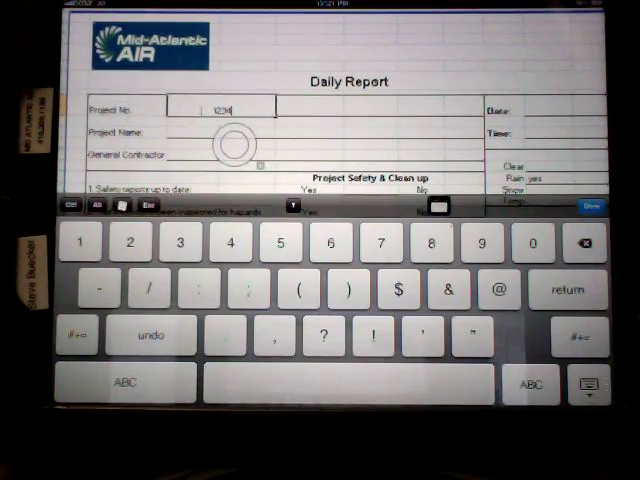